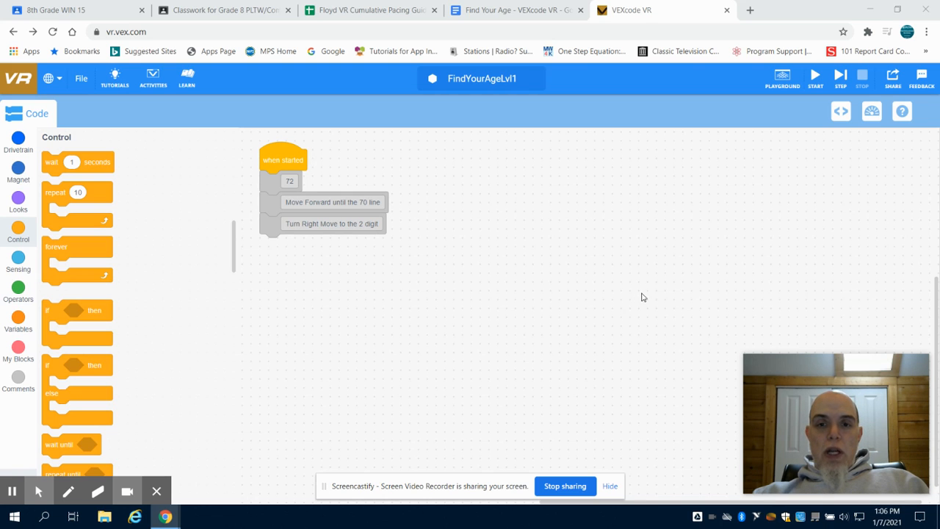
pyautogui.moveTo(525, 91)
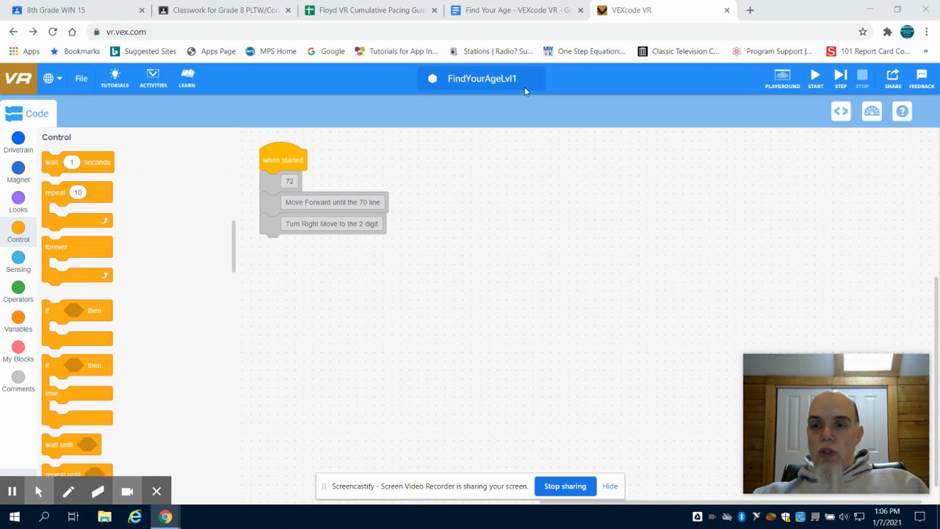
pyautogui.moveTo(505, 81)
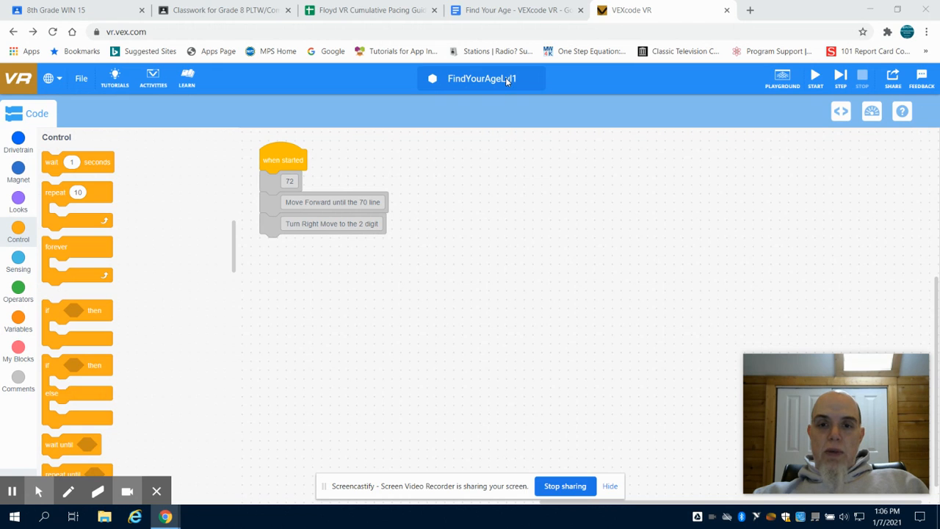
pyautogui.moveTo(291, 241)
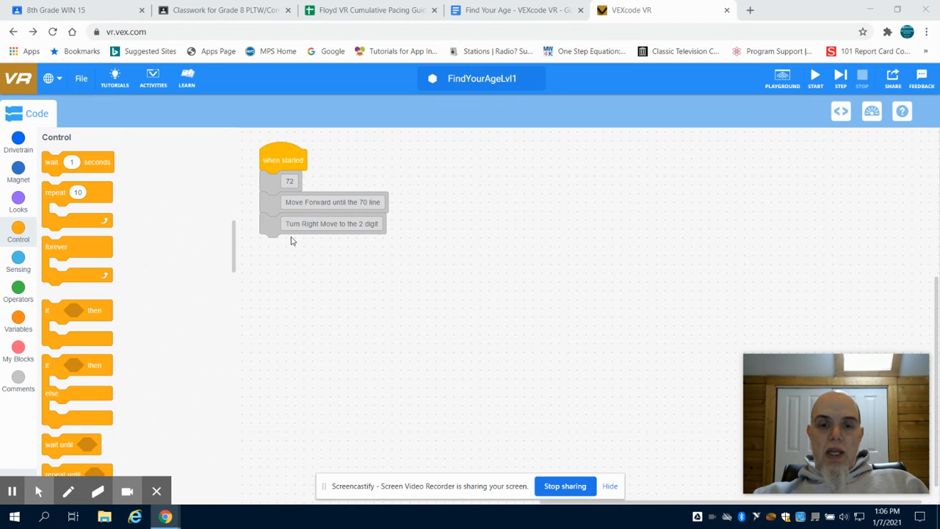
pyautogui.moveTo(514, 9)
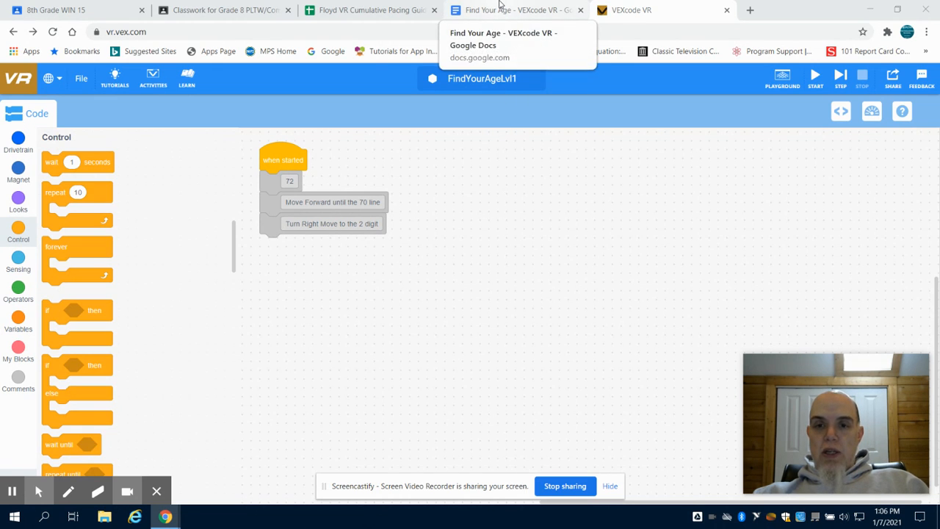
# Read the Find Your Age challenge and numbered grid in Google Docs, then return to VEXcode VR
pyautogui.click(514, 10)
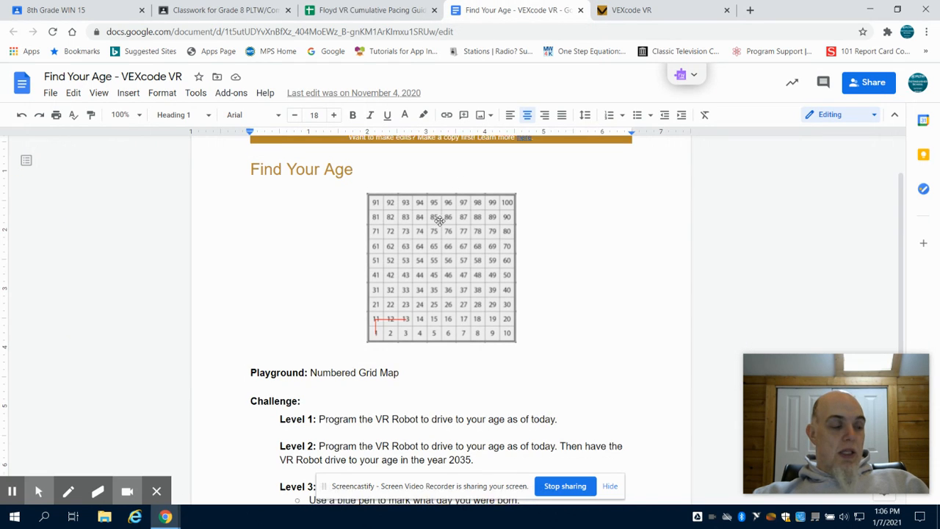
pyautogui.scroll(-3)
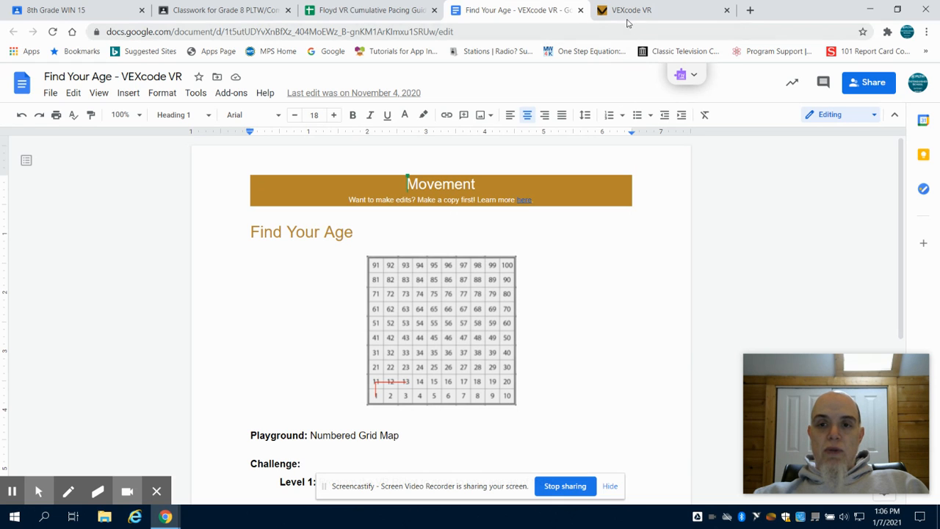
pyautogui.click(658, 9)
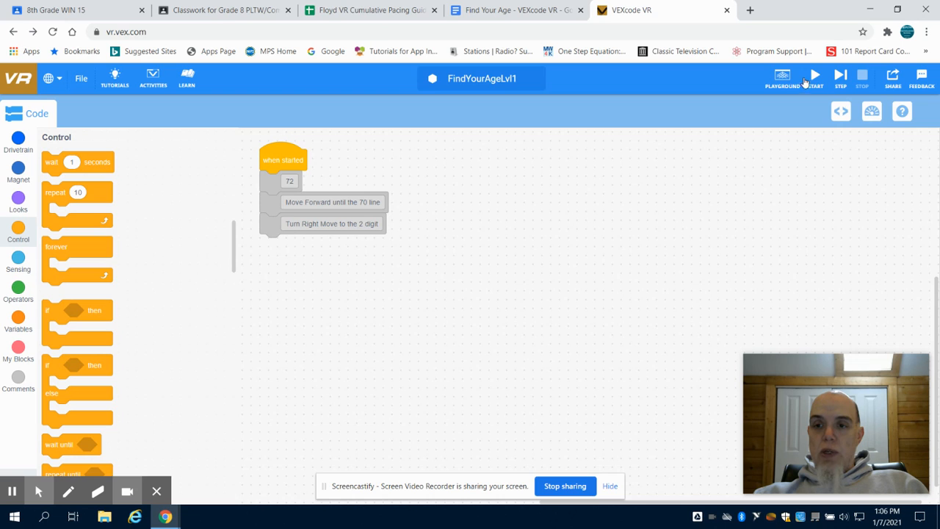
# Load the Number Grid Map playground next to the FindYourAgeLvl1 program
pyautogui.click(782, 75)
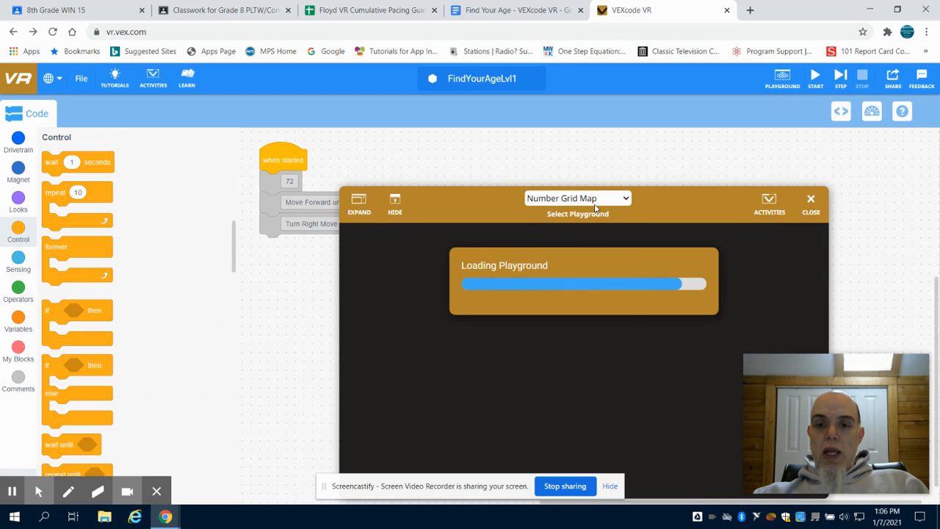
pyautogui.moveTo(656, 205)
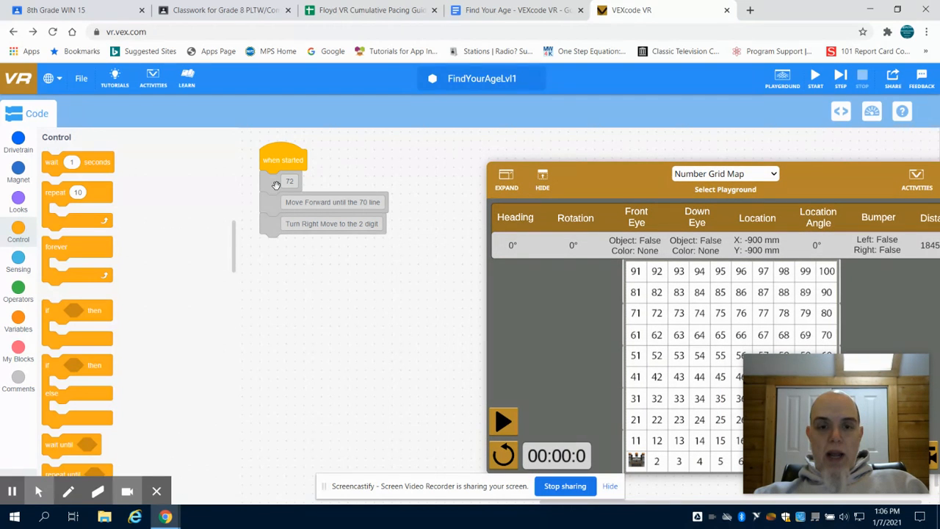
pyautogui.moveTo(387, 193)
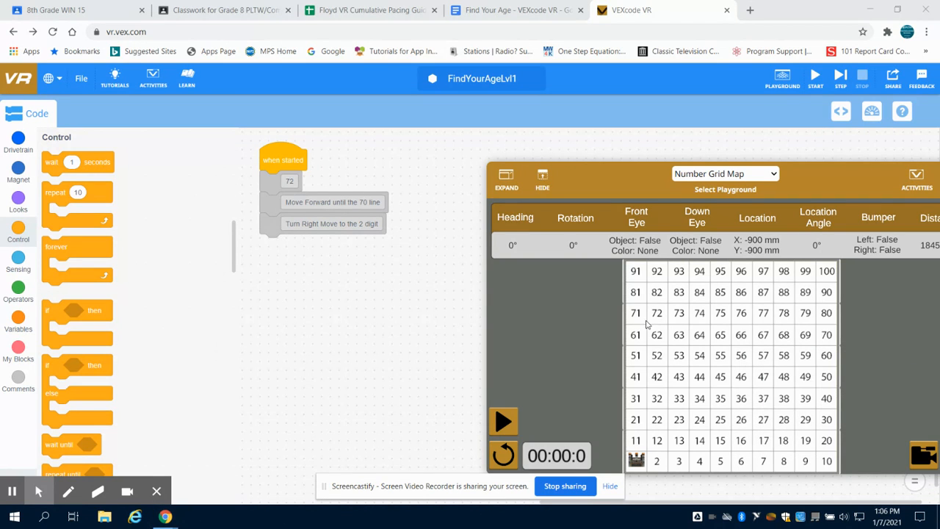
pyautogui.moveTo(666, 322)
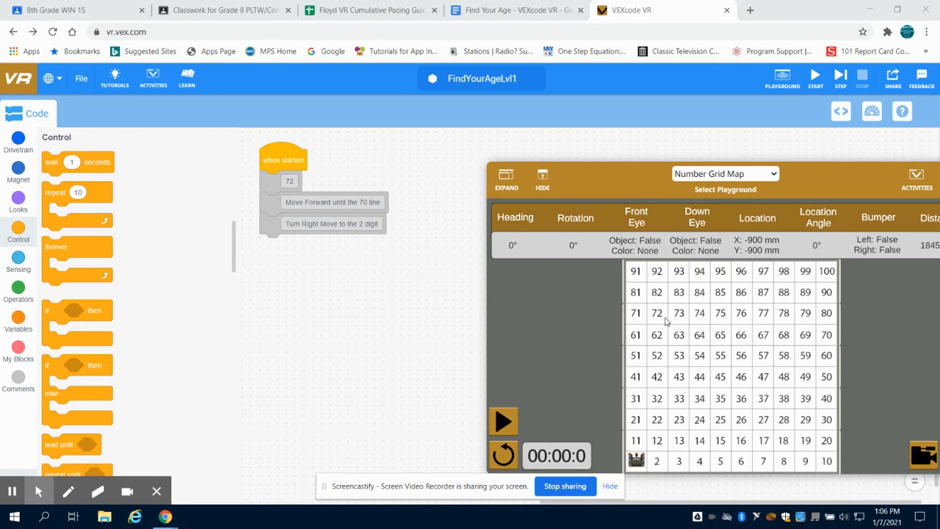
pyautogui.moveTo(660, 319)
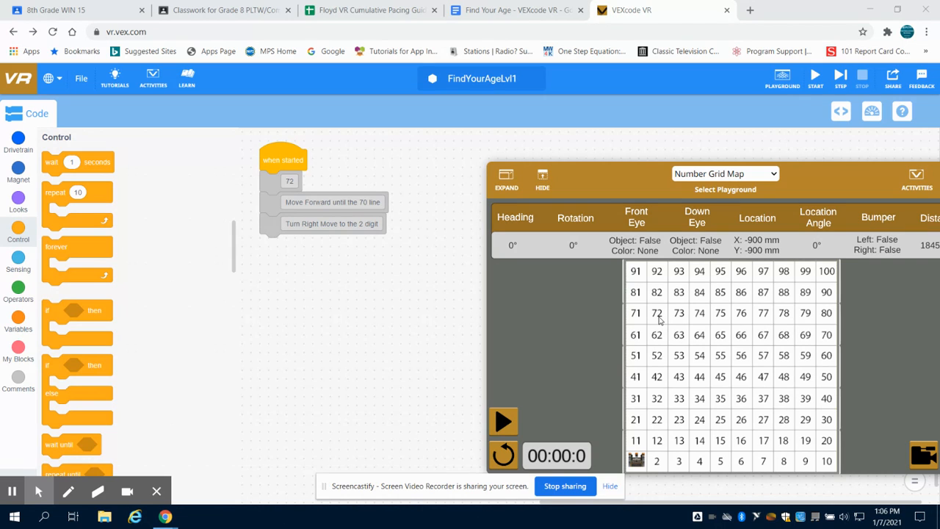
pyautogui.moveTo(34, 170)
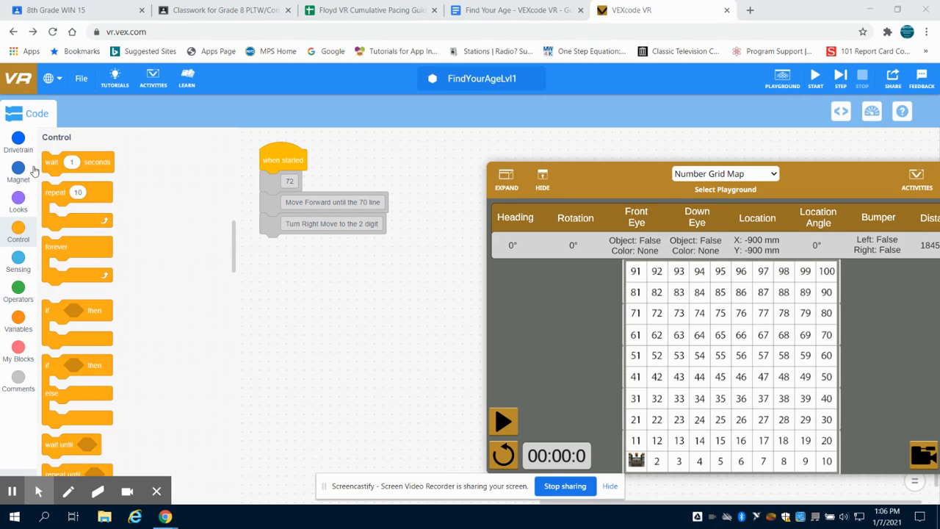
# Add a repeat 7 loop around a drive forward 200 mm block after the 70 line comment
pyautogui.click(18, 143)
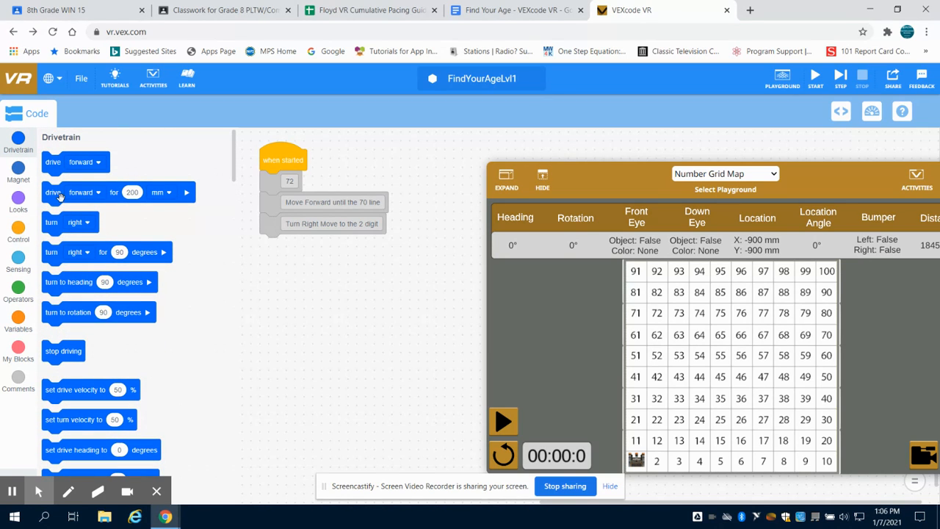
pyautogui.moveTo(75, 192); pyautogui.dragTo(278, 290)
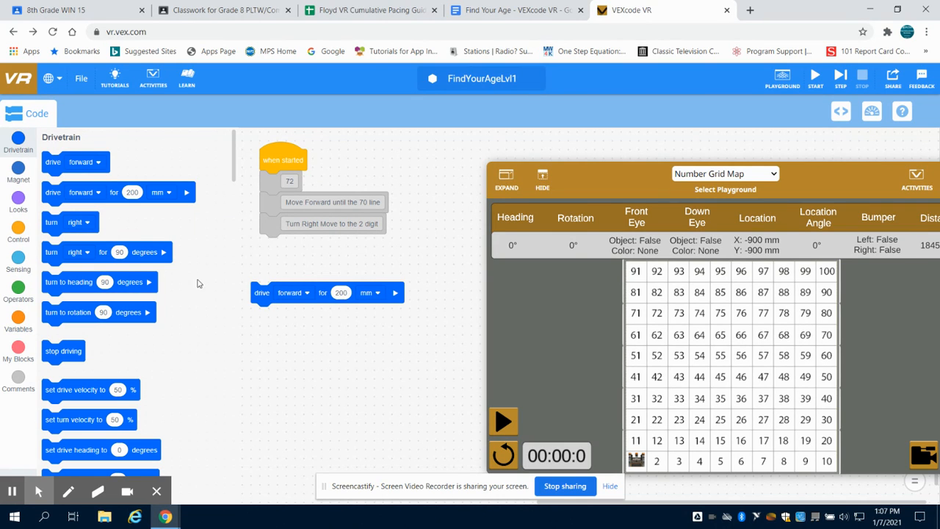
pyautogui.click(18, 227)
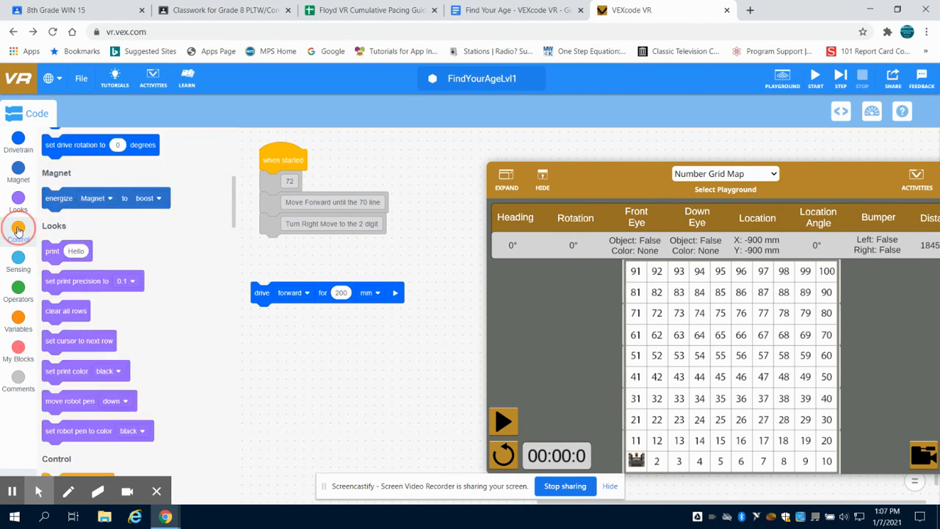
pyautogui.click(19, 233)
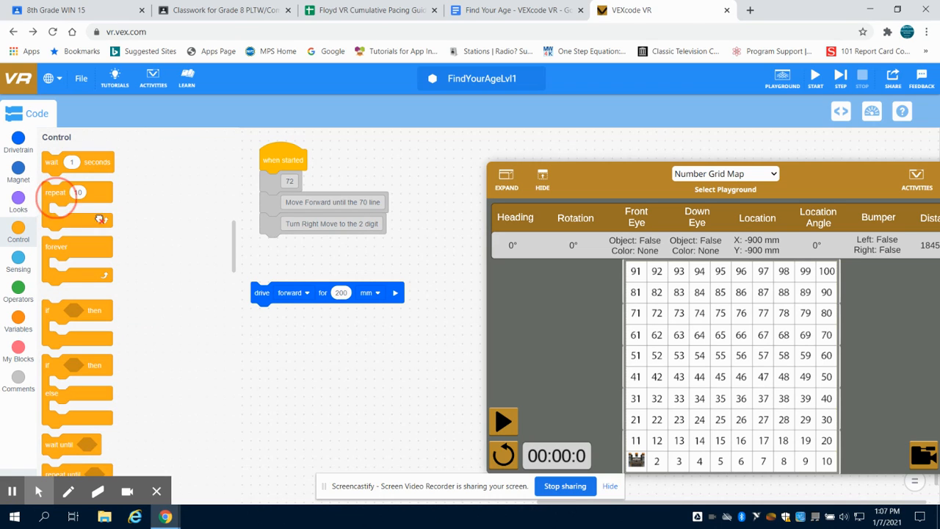
pyautogui.moveTo(76, 191); pyautogui.dragTo(293, 224)
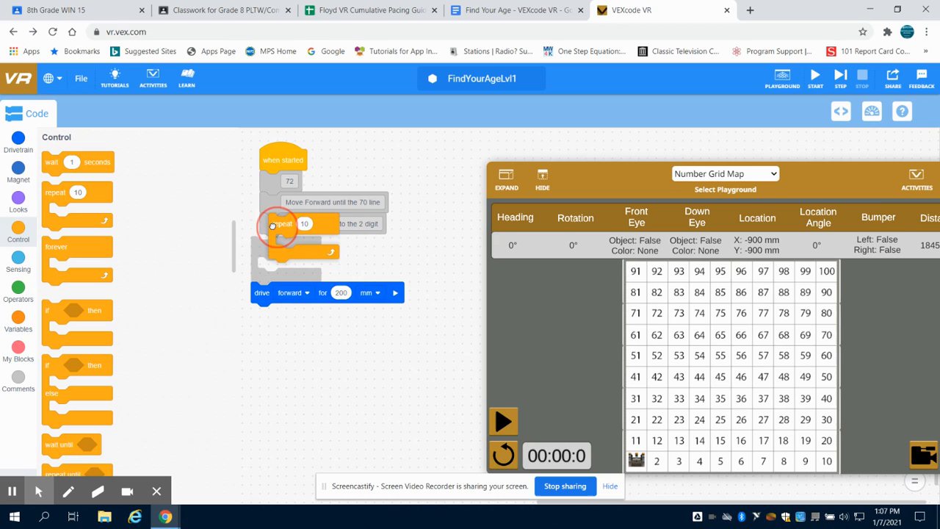
pyautogui.moveTo(261, 292); pyautogui.dragTo(280, 278)
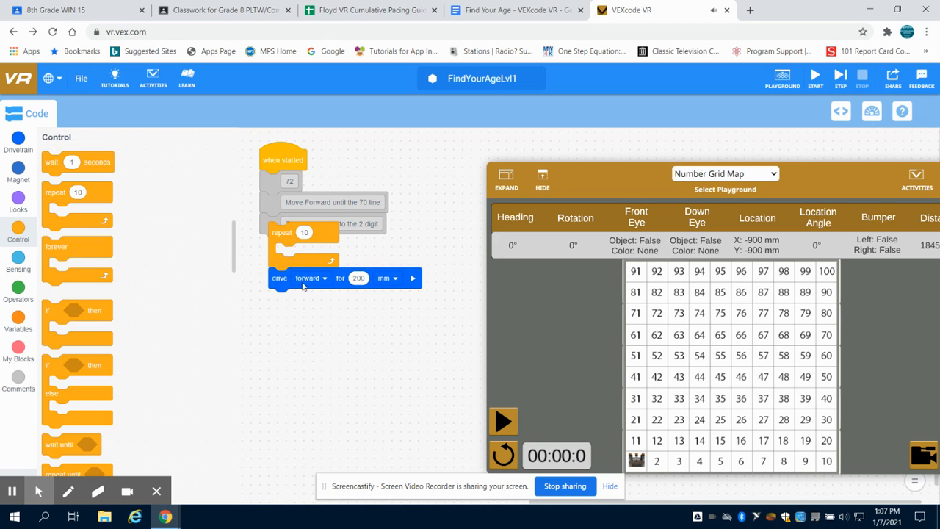
pyautogui.moveTo(280, 277); pyautogui.dragTo(286, 253)
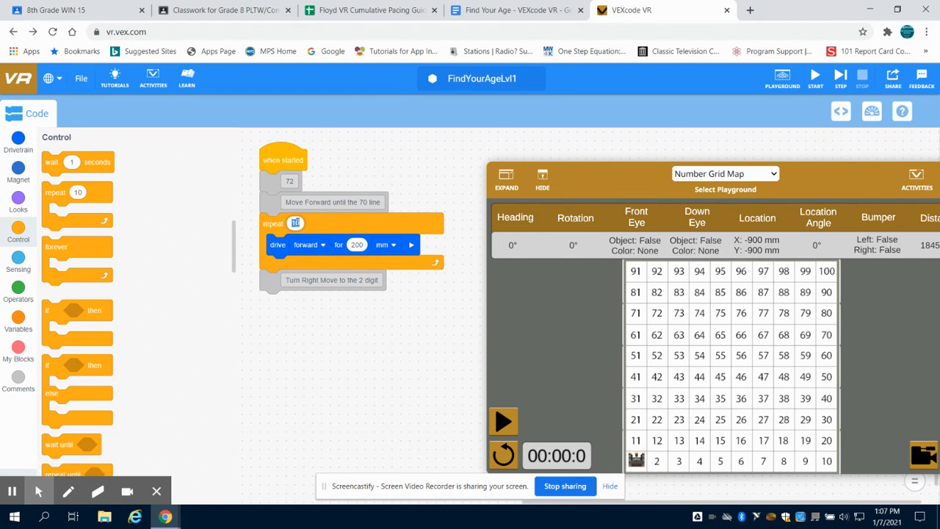
pyautogui.write('7')
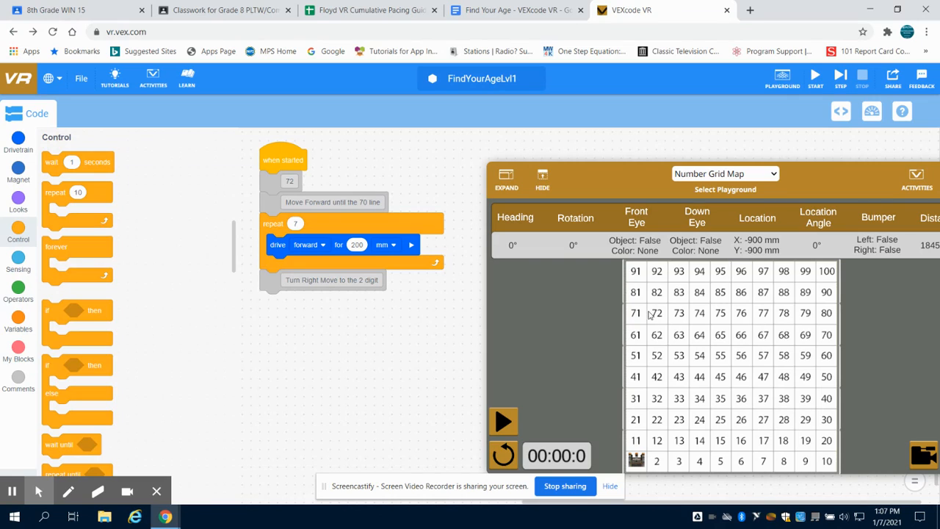
pyautogui.moveTo(649, 314)
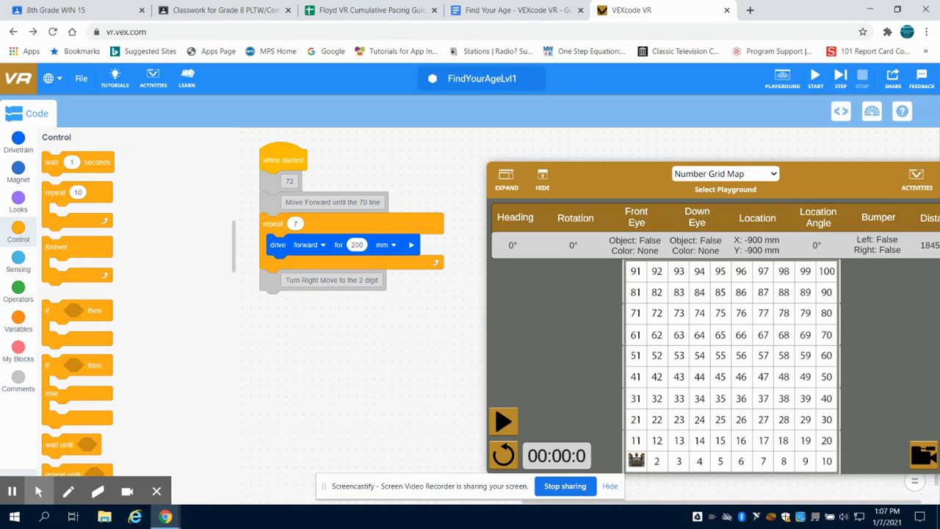
# Add a turn right 90 degrees block and a forward 200 mm loop, then run the program
pyautogui.click(17, 140)
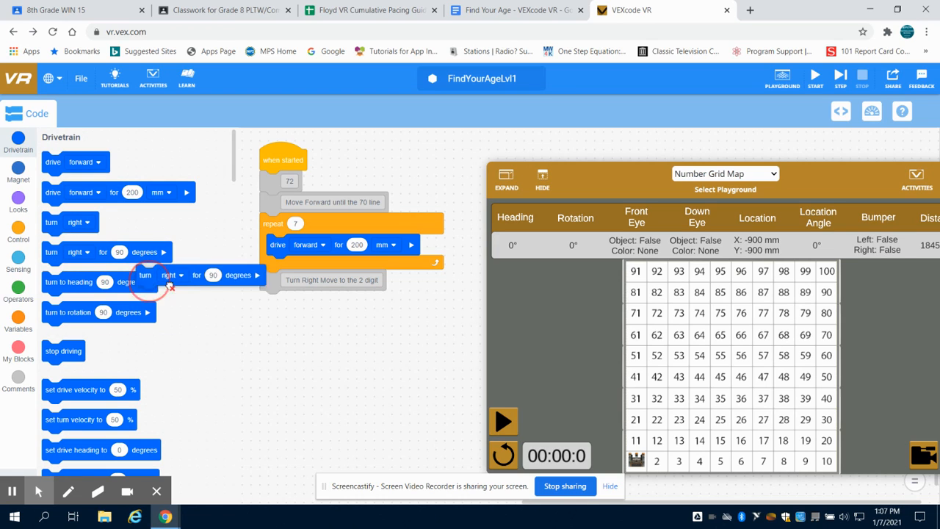
pyautogui.moveTo(147, 275); pyautogui.dragTo(272, 297)
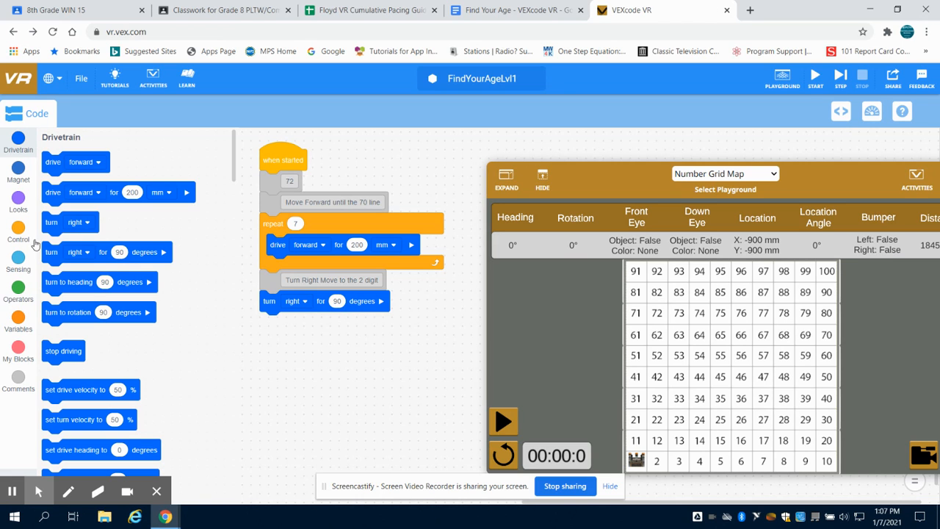
pyautogui.click(18, 233)
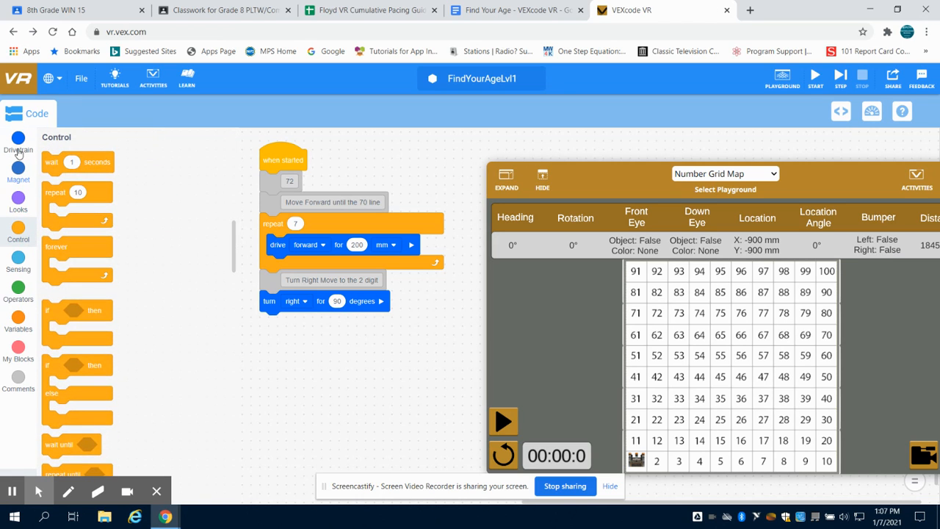
pyautogui.click(18, 143)
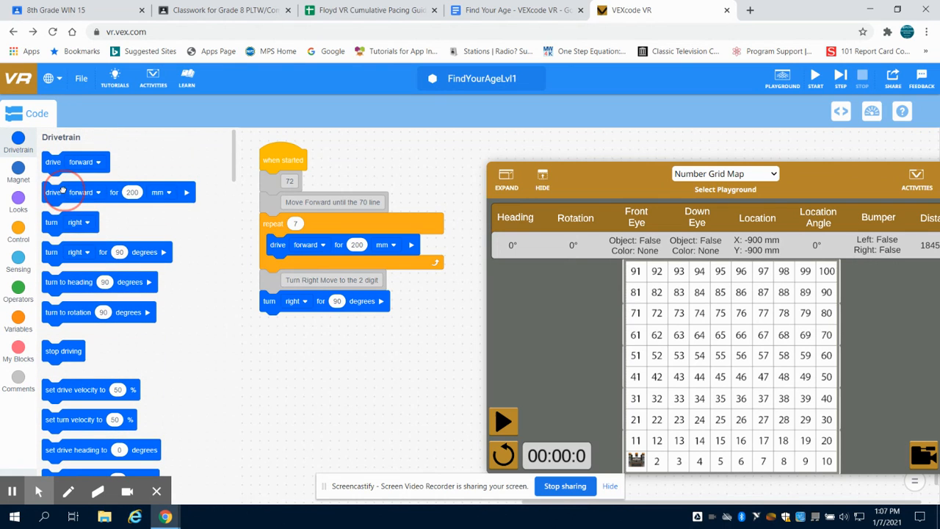
pyautogui.moveTo(70, 192); pyautogui.dragTo(345, 372)
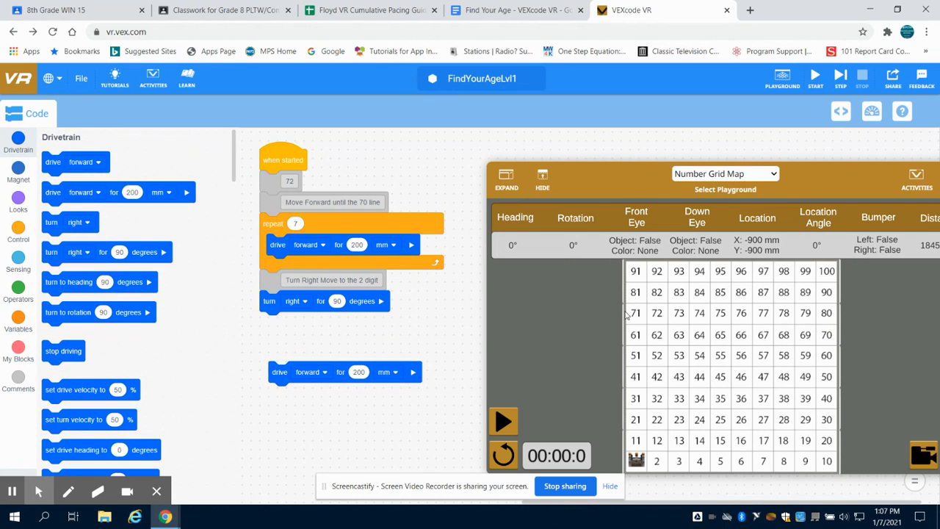
pyautogui.moveTo(531, 322)
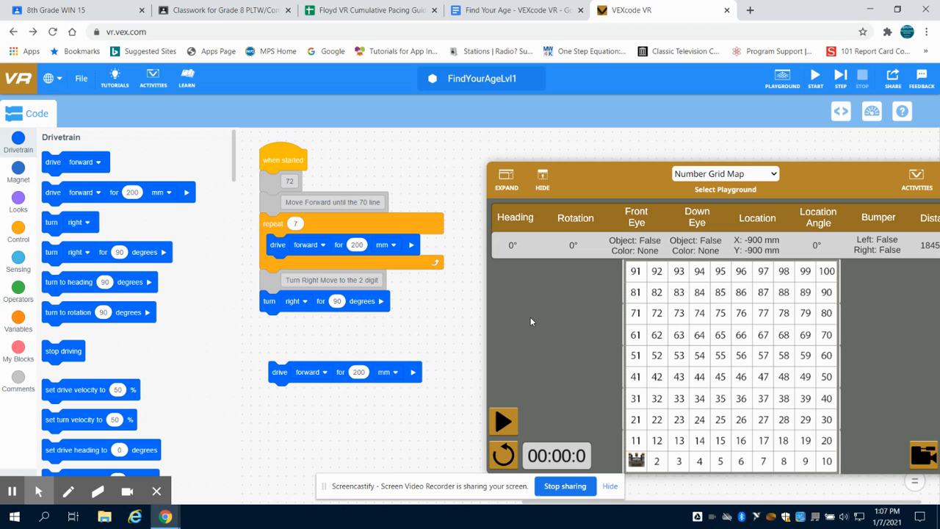
pyautogui.click(18, 233)
pyautogui.write('1')
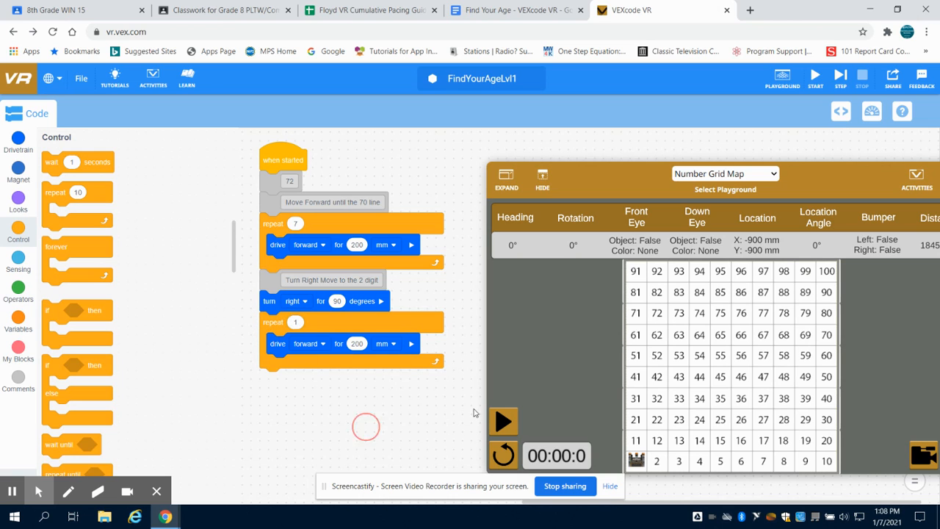
pyautogui.click(503, 421)
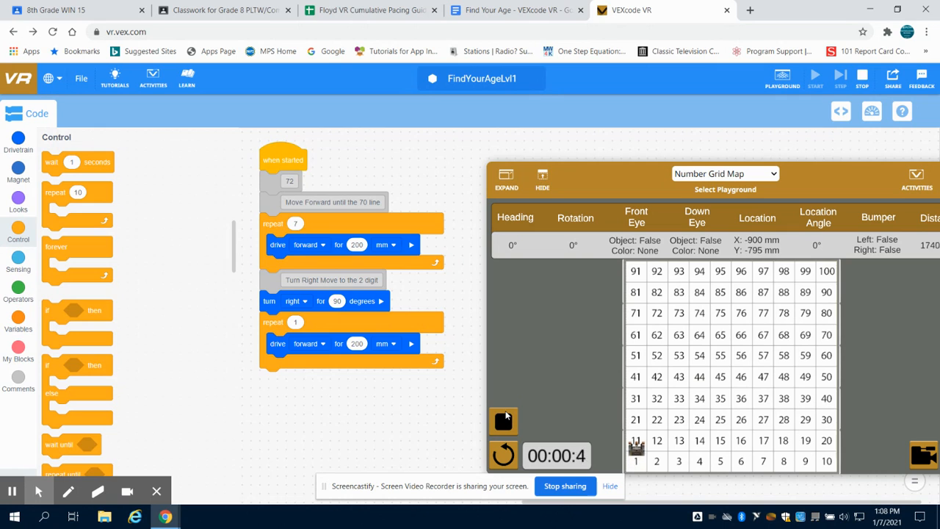
# Watch the robot drive toward square 72, reset it, and switch to the Find Your Age document
pyautogui.click(503, 420)
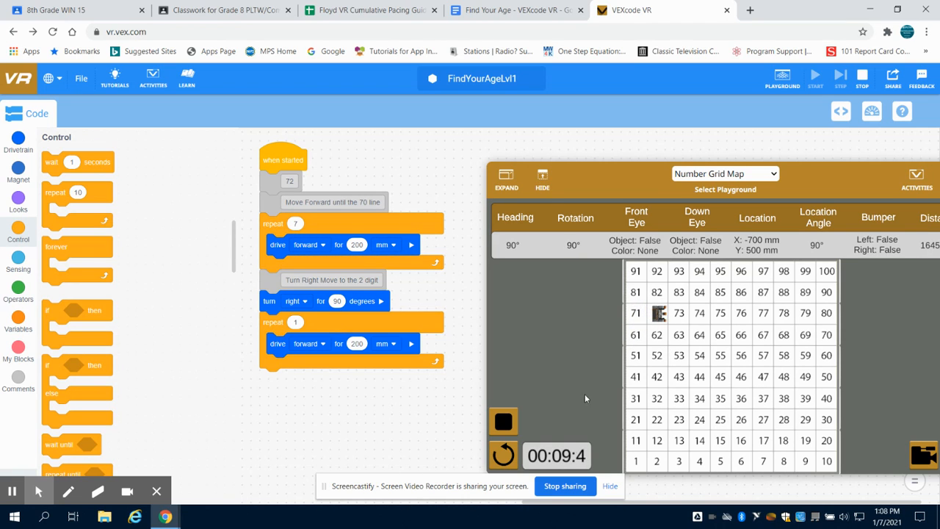
pyautogui.click(862, 75)
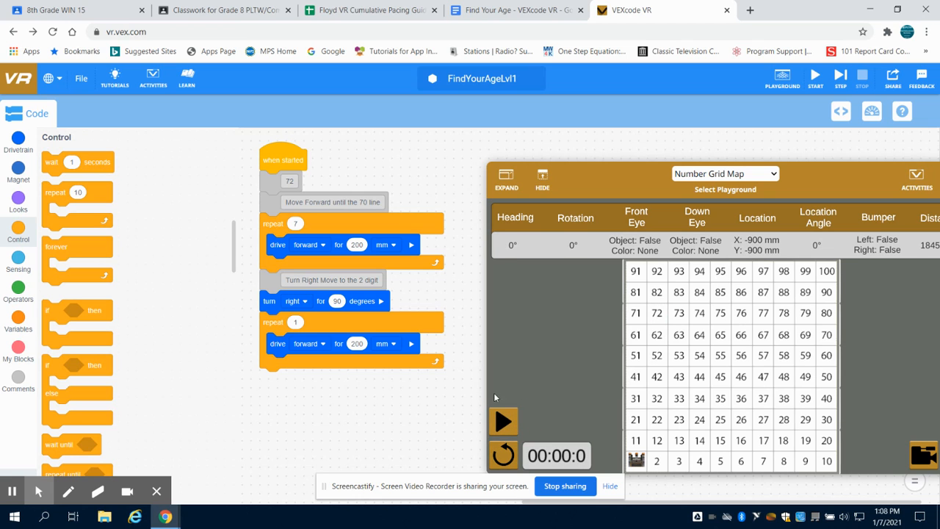
pyautogui.click(514, 9)
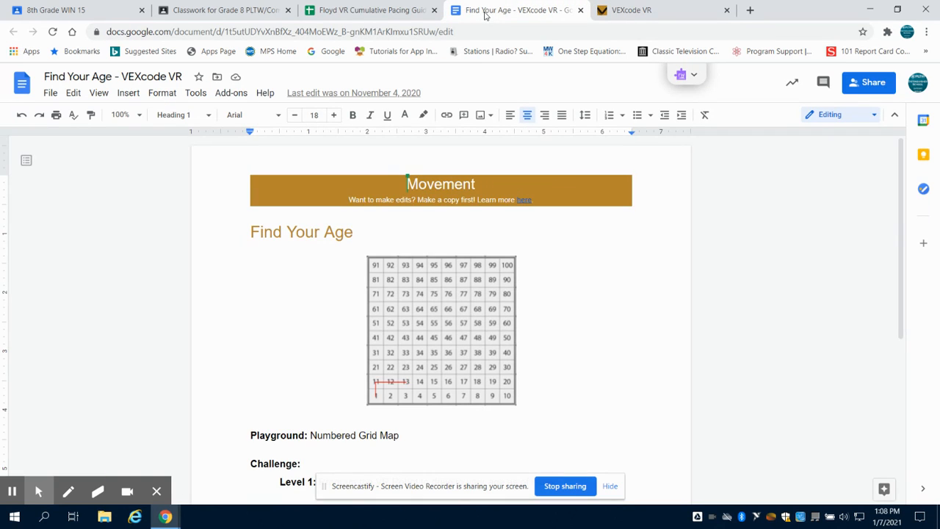
# Scroll down to the Level 2 challenge, read it, and go back to VEXcode VR
pyautogui.scroll(-3)
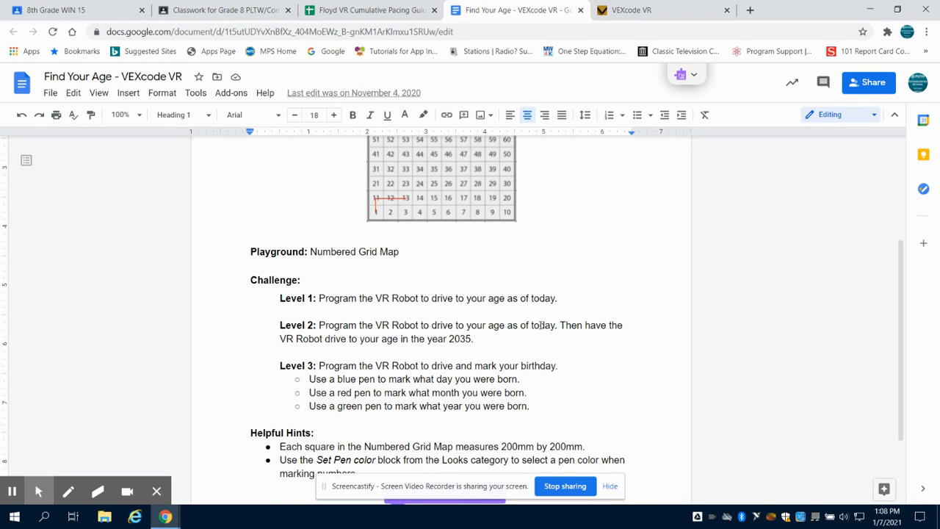
pyautogui.click(371, 10)
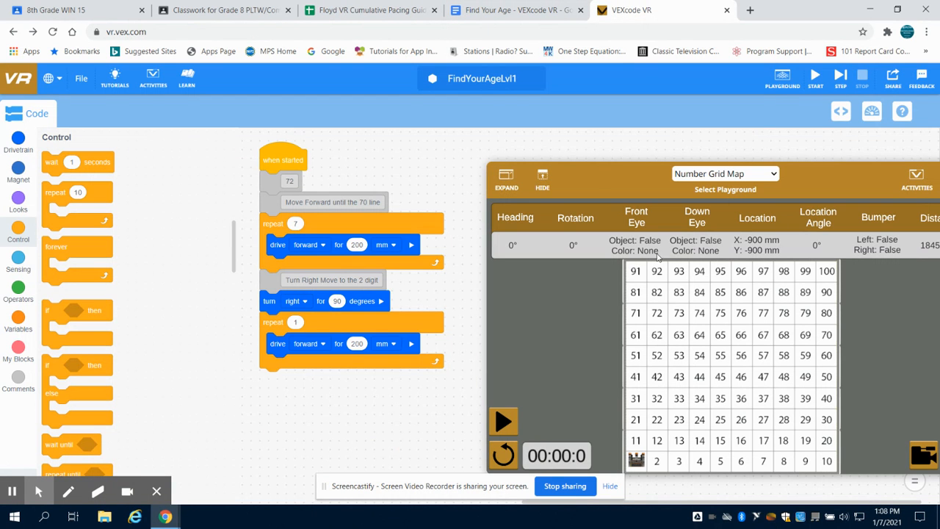
pyautogui.moveTo(292, 178)
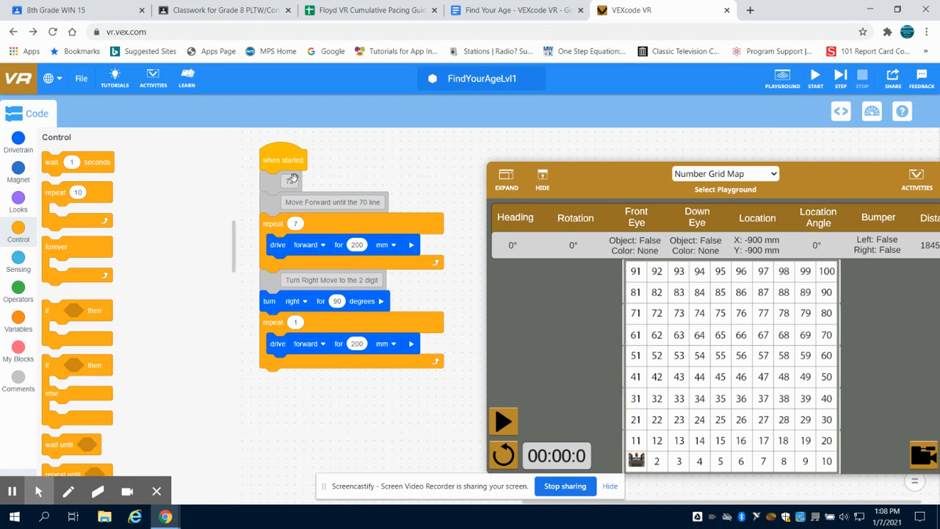
# Change the project name from FindYourAgeLvl1 to FindYourAgeLvl2
pyautogui.click(482, 79)
pyautogui.write('FindYourAgeLvl2')
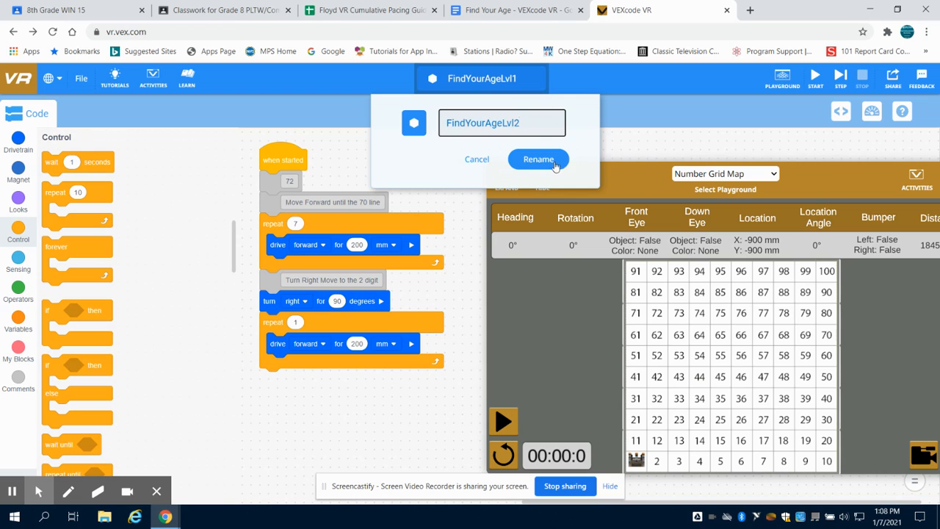
pyautogui.click(539, 158)
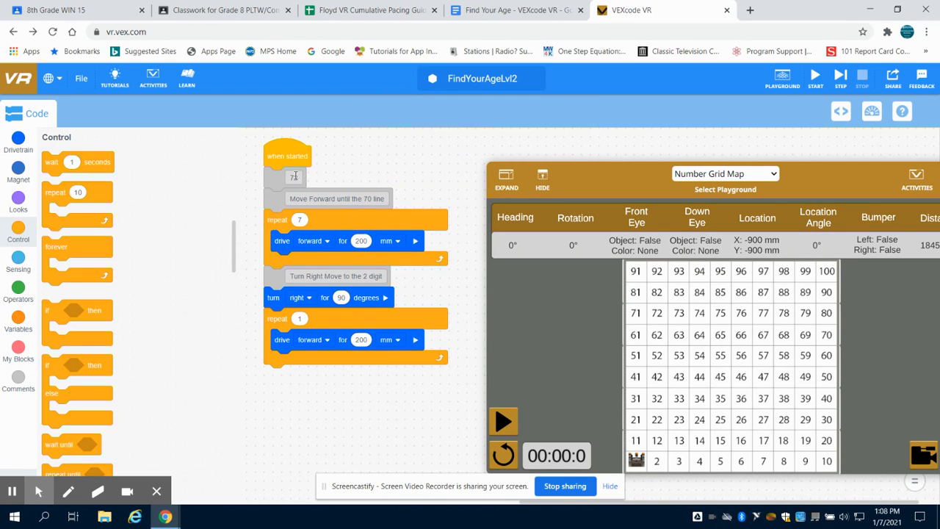
# Edit the comments to read 96 and the 90 line, and set the first repeat to 9
pyautogui.write('96')
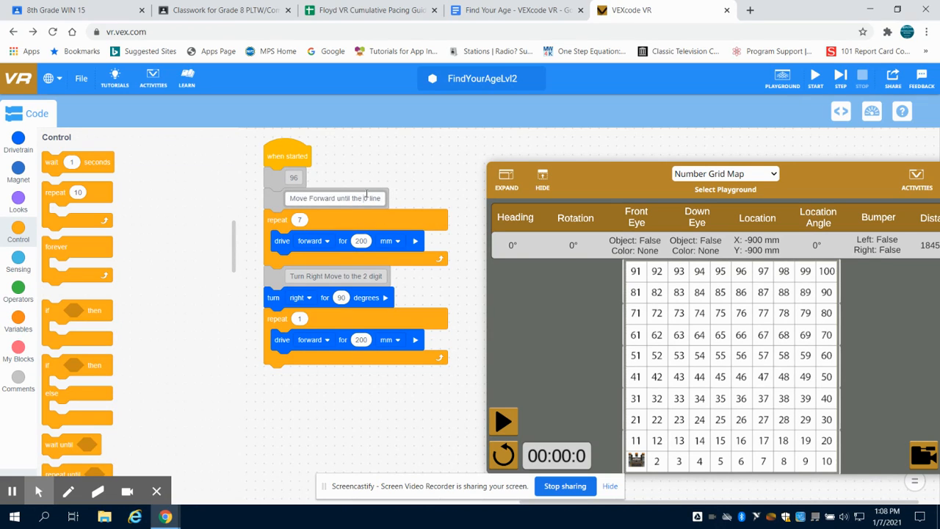
pyautogui.write('90')
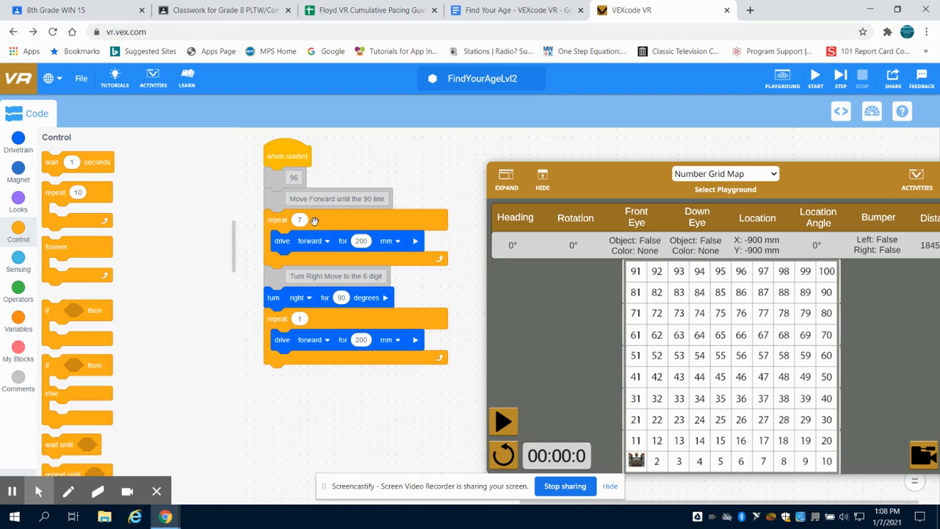
pyautogui.click(299, 220)
pyautogui.write('9')
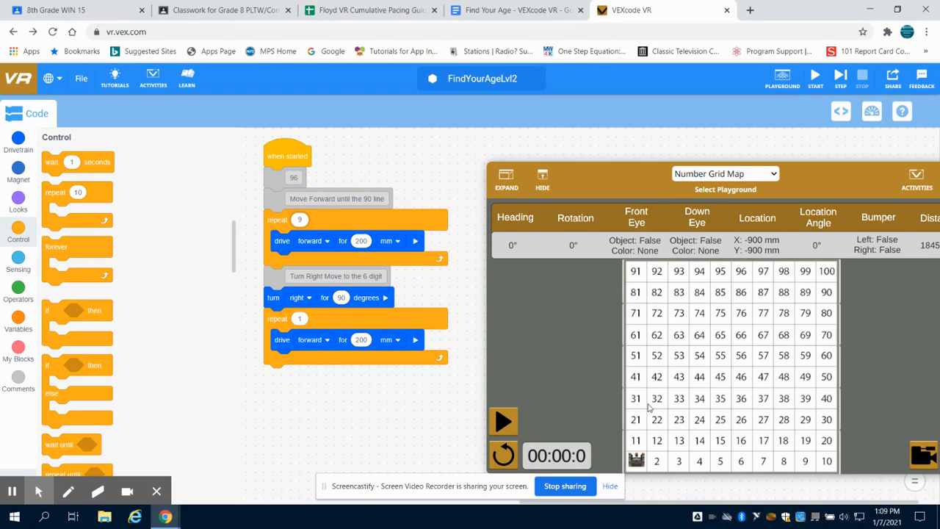
pyautogui.moveTo(358, 314)
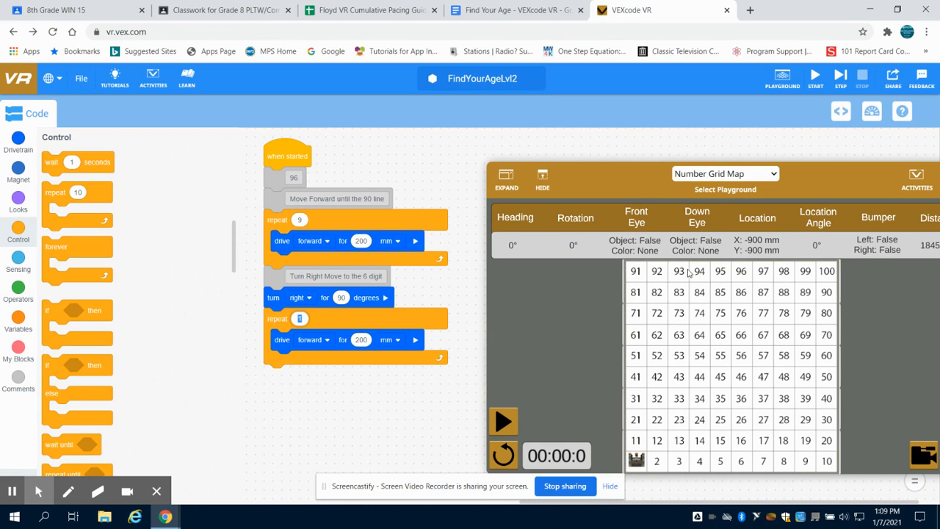
pyautogui.moveTo(737, 268)
pyautogui.write('5')
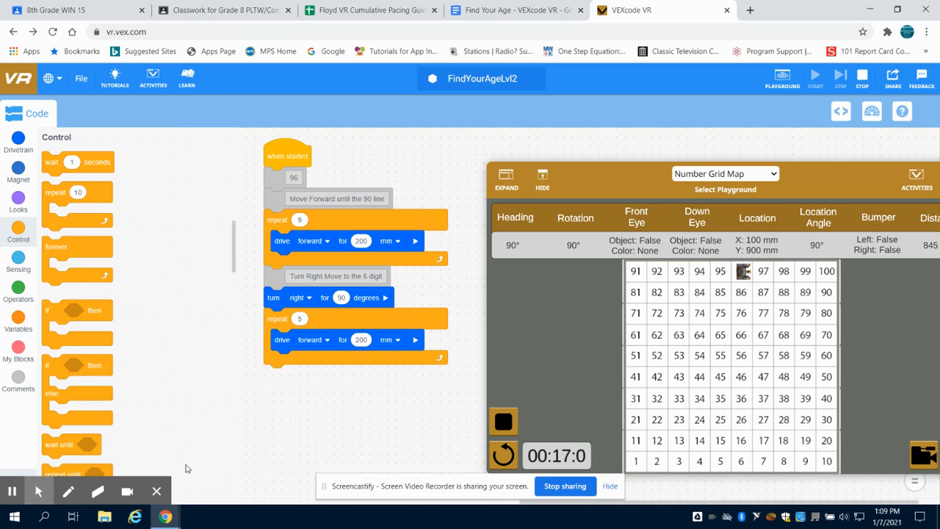
pyautogui.moveTo(12, 490)
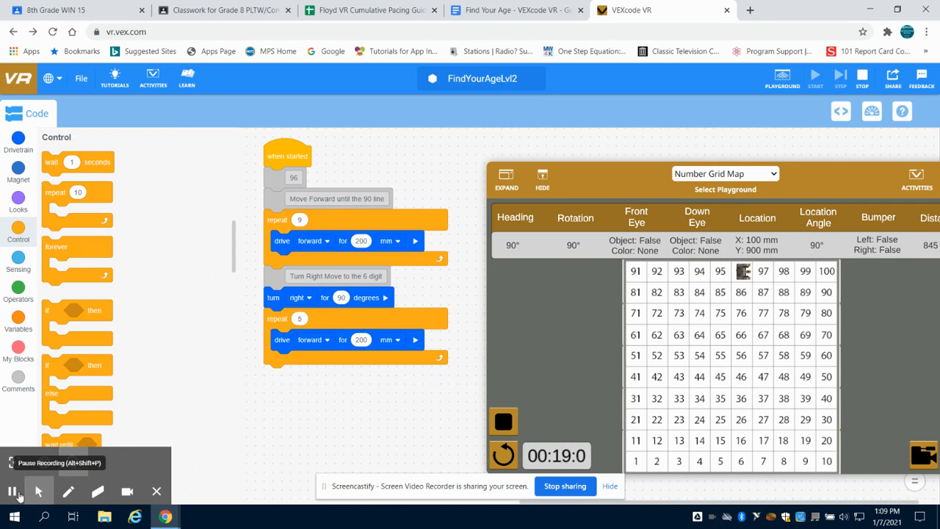